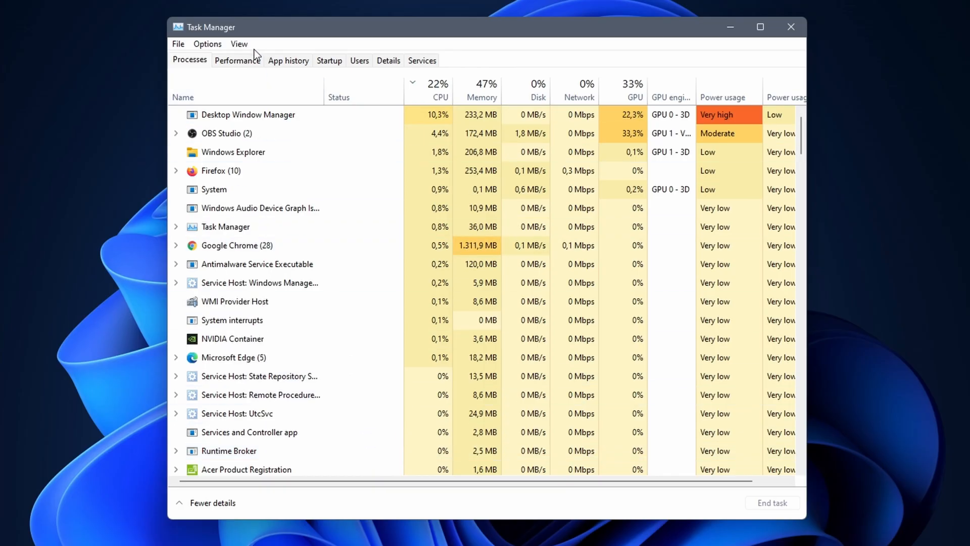
- Show GPU 0 (Intel UHD Graphics 630) on the Performance tab
{"action": "left_click", "coordinate": [236, 60]}
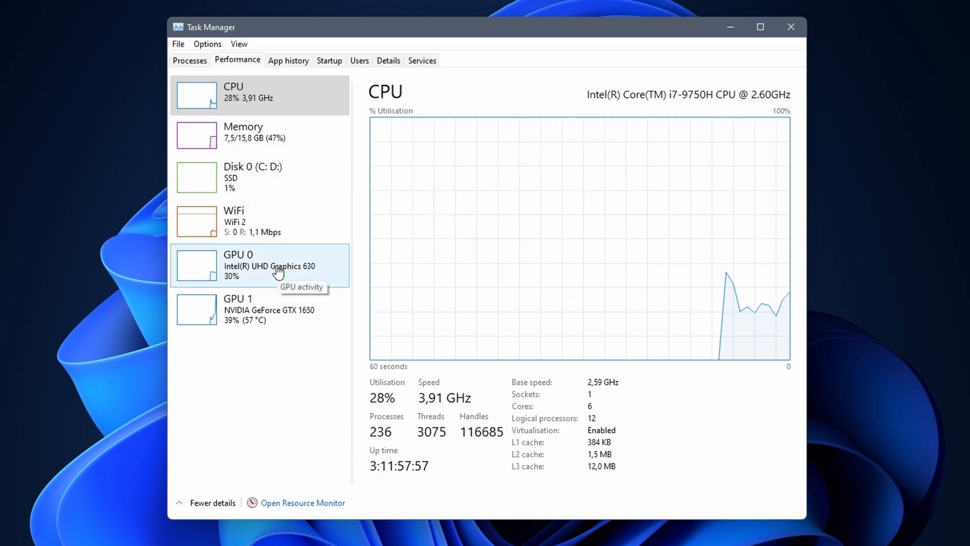
{"action": "left_click", "coordinate": [266, 265]}
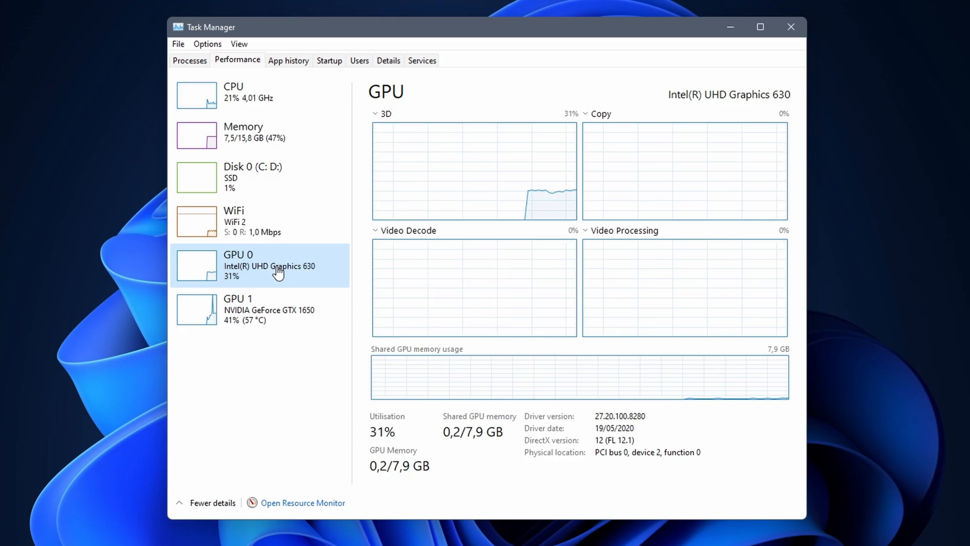
- View GPU 1 (NVIDIA GeForce GTX 1650) details, then close Task Manager
{"action": "left_click", "coordinate": [248, 309]}
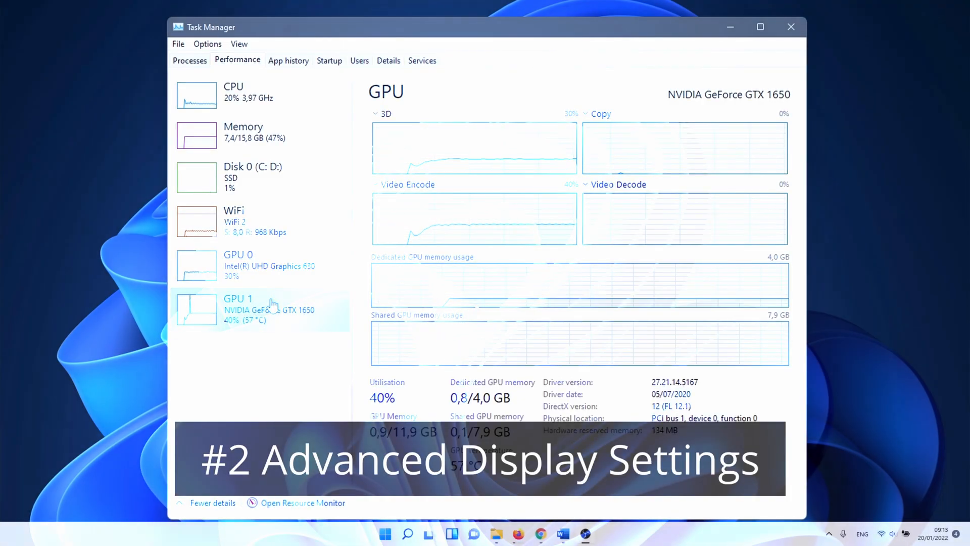
{"action": "left_click", "coordinate": [790, 27]}
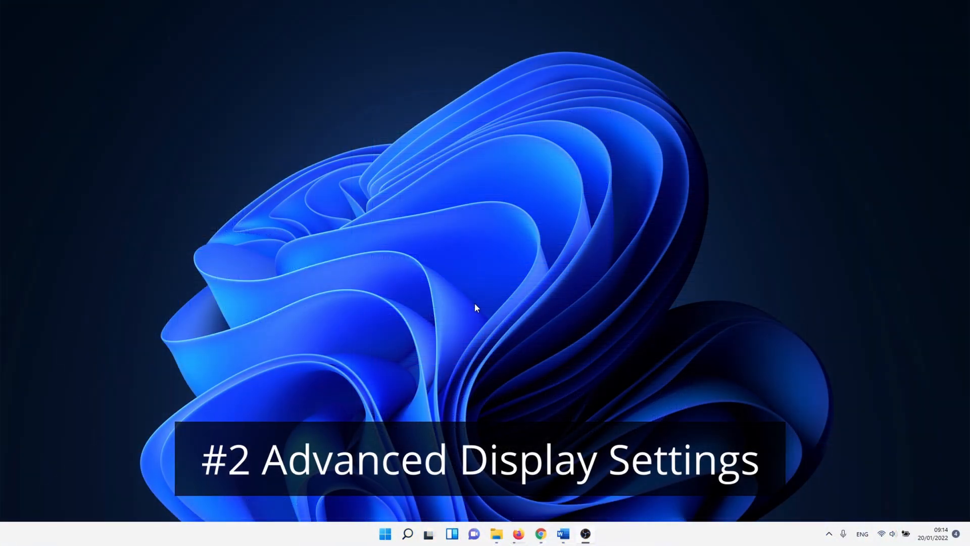
- Reach System › Display settings from the Start button's quick links menu
{"action": "right_click", "coordinate": [384, 533]}
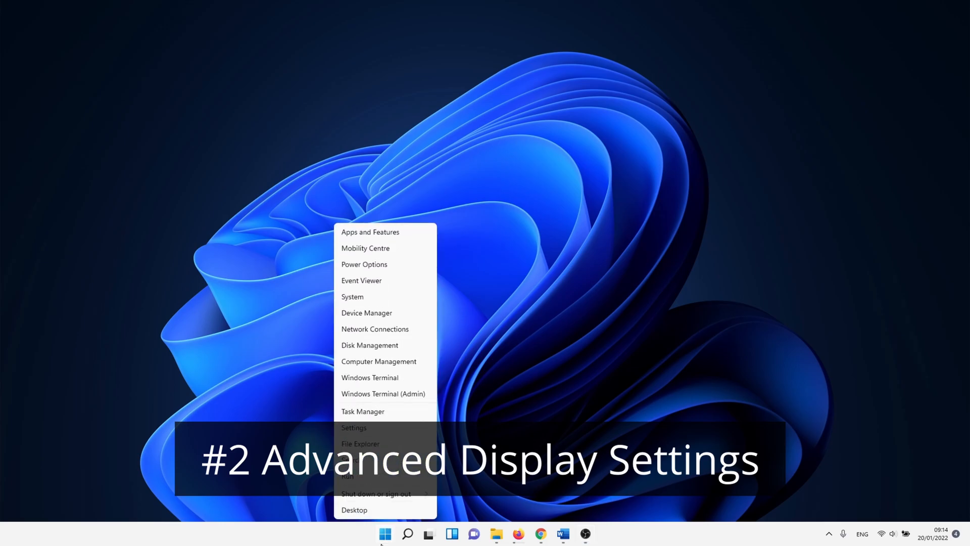
{"action": "left_click", "coordinate": [353, 427]}
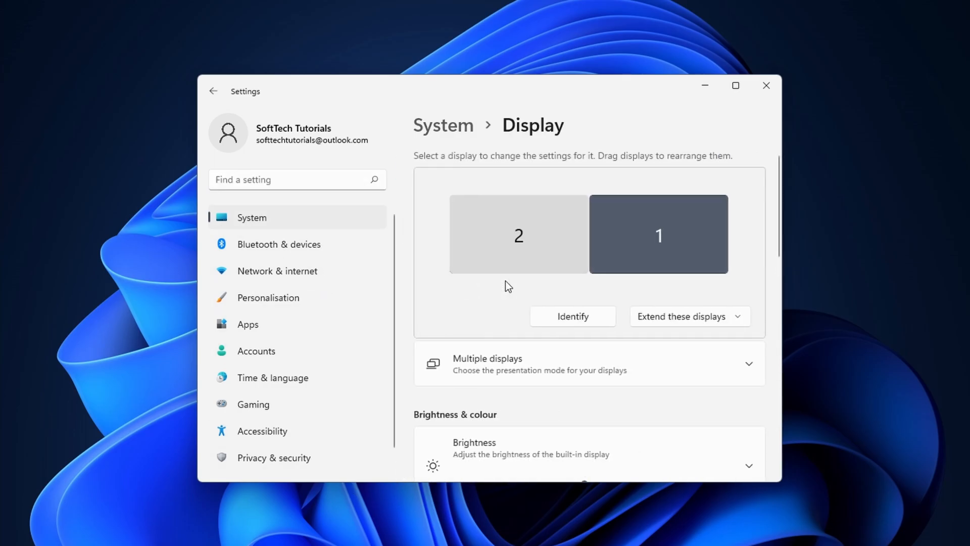
{"action": "scroll", "scroll_direction": "down", "scroll_amount": 3}
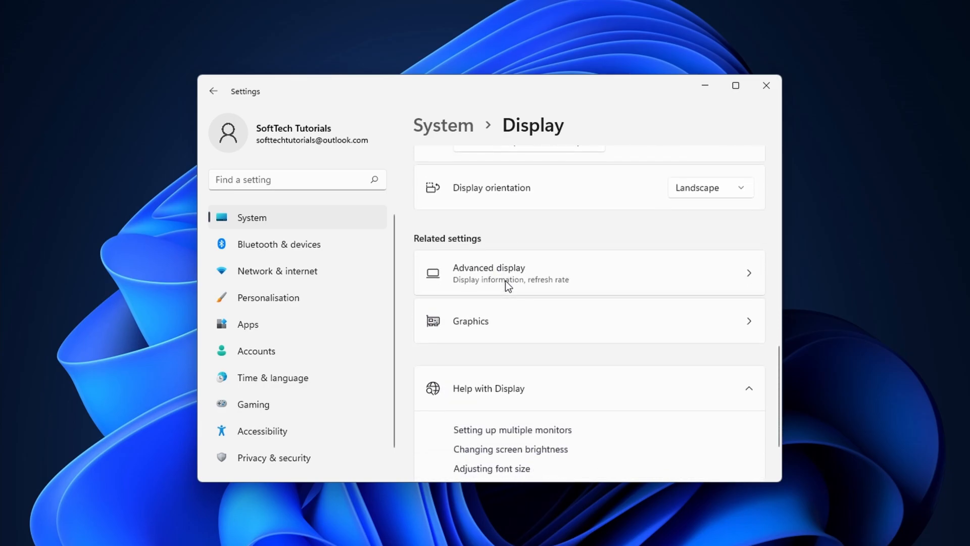
- Show Advanced display information for the internal display (Display 1)
{"action": "left_click", "coordinate": [488, 272]}
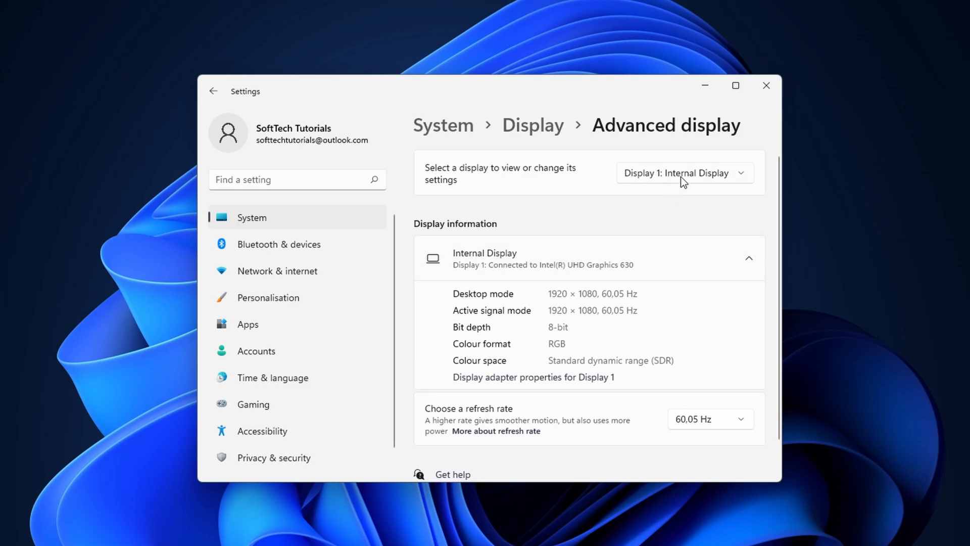
{"action": "left_click", "coordinate": [683, 173]}
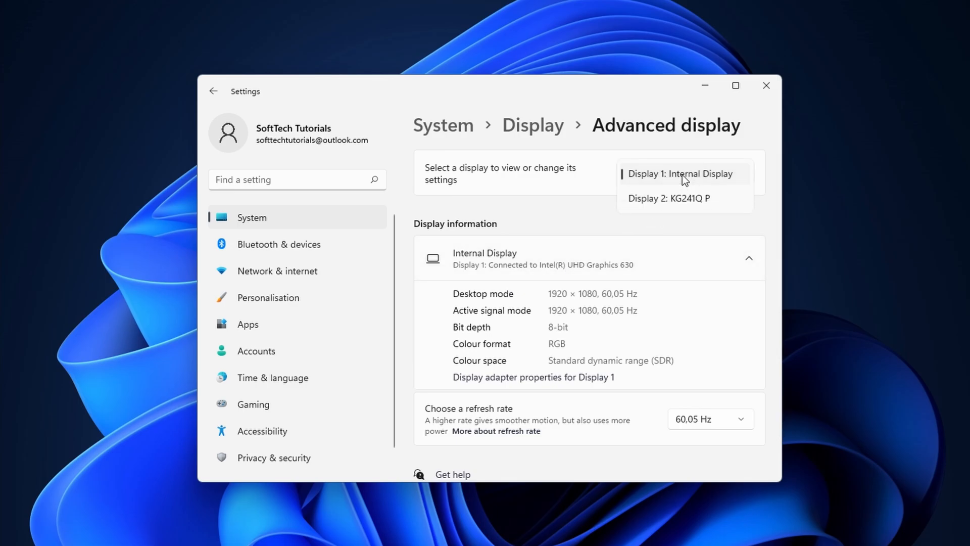
{"action": "left_click", "coordinate": [680, 173]}
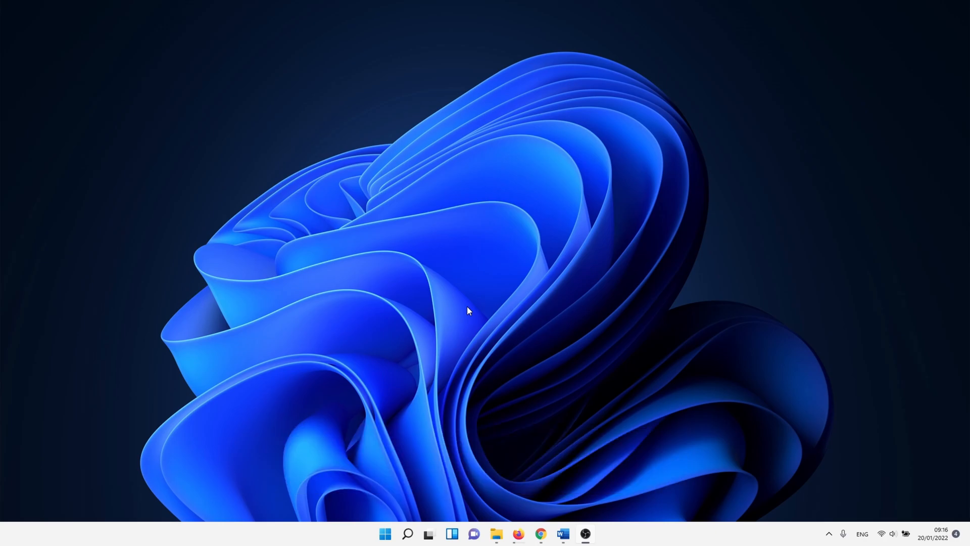
- Open Device Manager, recentre its window, and expand Display adapters
{"action": "left_click", "coordinate": [407, 534]}
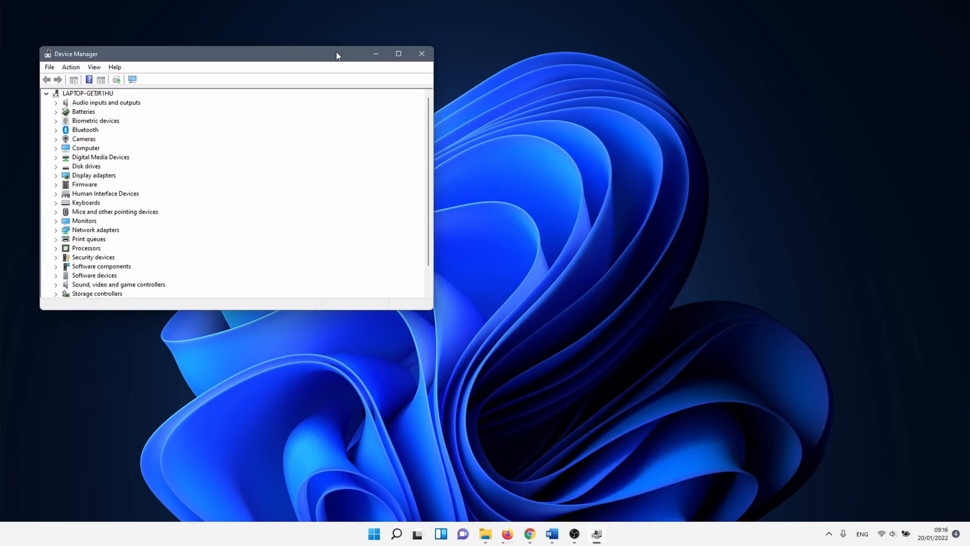
{"action": "left_click_drag", "start_coordinate": [337, 54], "coordinate": [440, 100]}
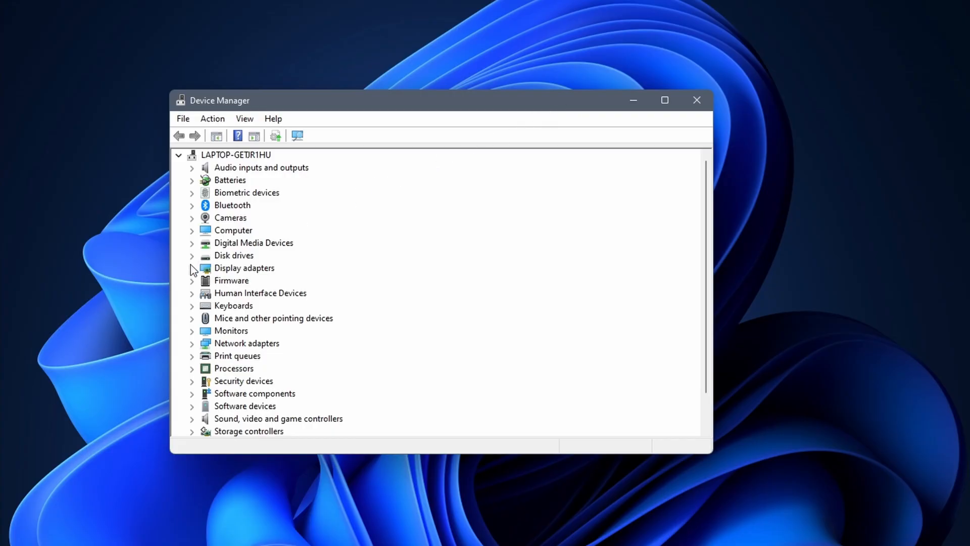
{"action": "left_click", "coordinate": [192, 268]}
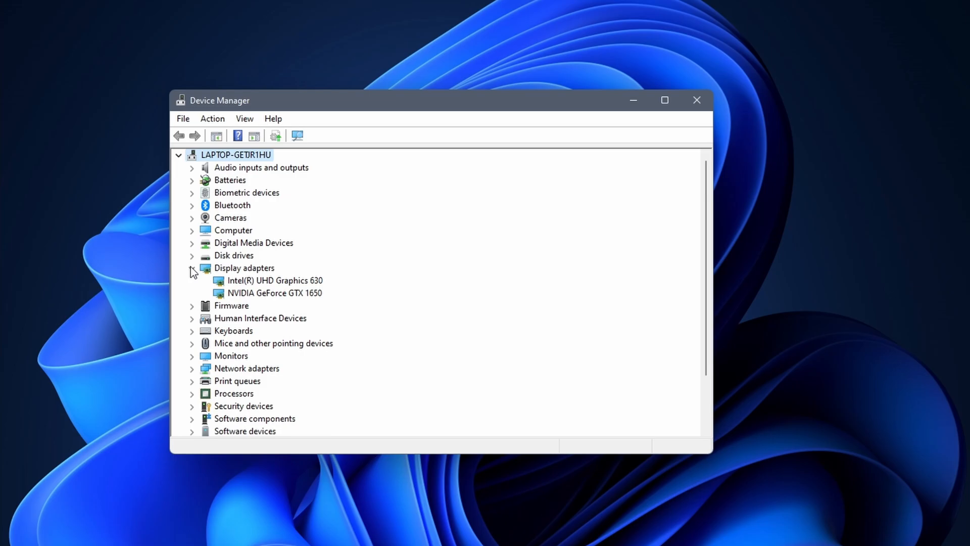
- Bring up the context menu for the NVIDIA GeForce GTX 1650 adapter
{"action": "left_click", "coordinate": [276, 293]}
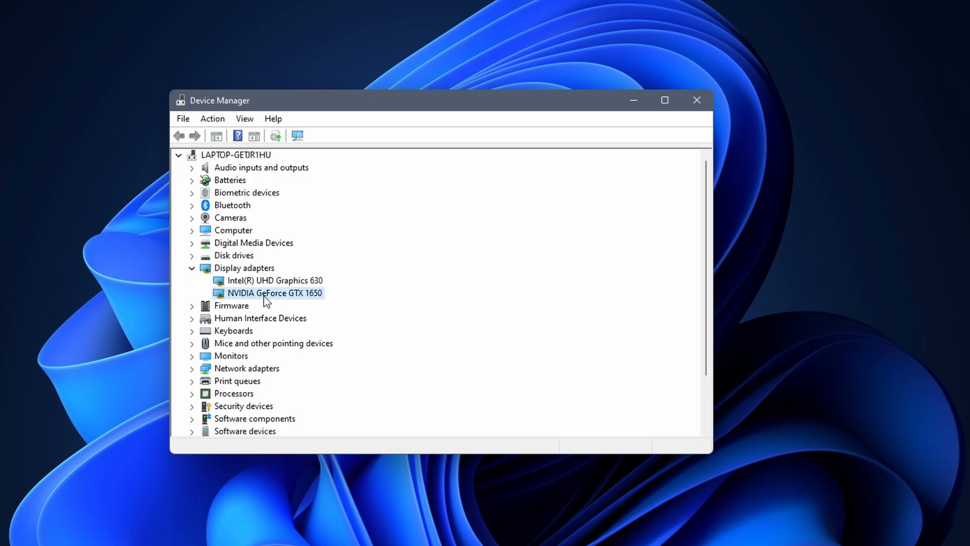
{"action": "right_click", "coordinate": [274, 292]}
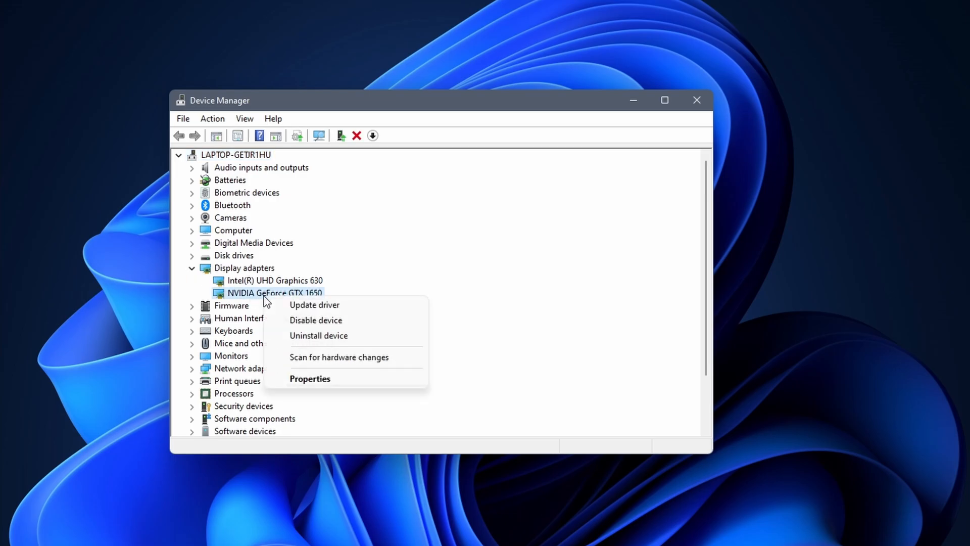
{"action": "mouse_move", "coordinate": [315, 304]}
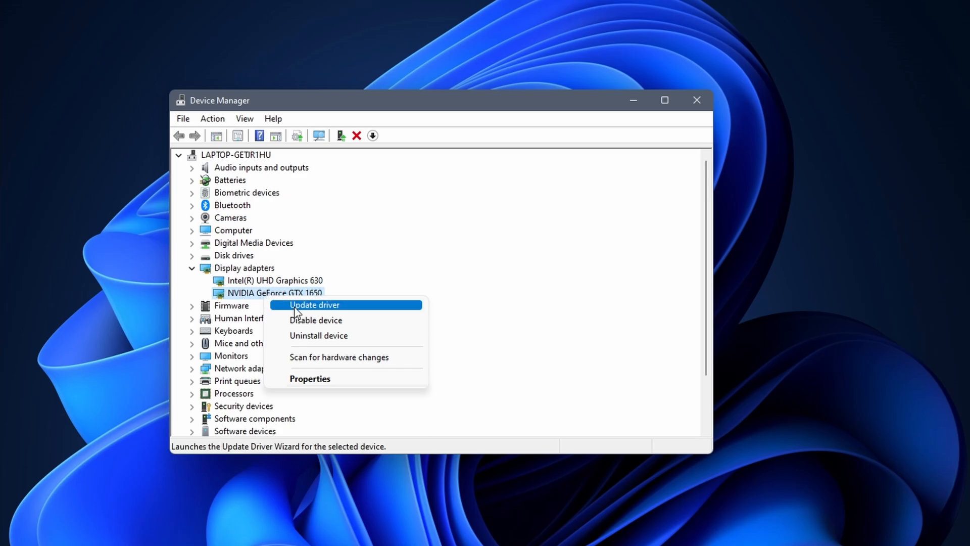
{"action": "mouse_move", "coordinate": [315, 320]}
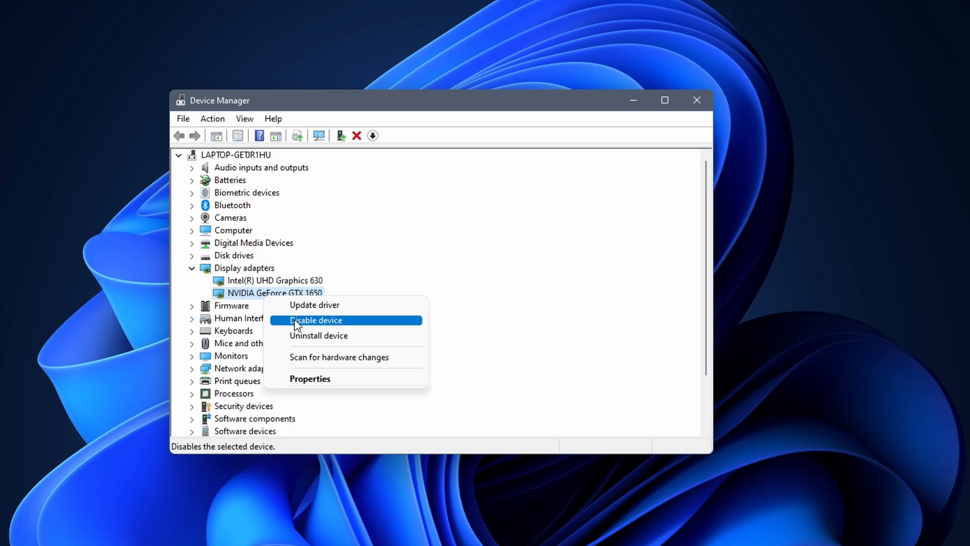
{"action": "mouse_move", "coordinate": [315, 382]}
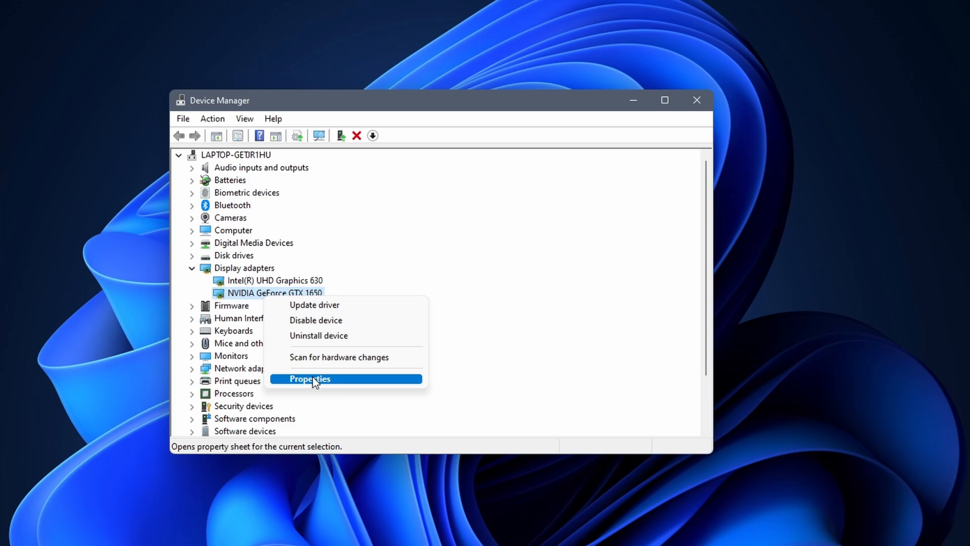